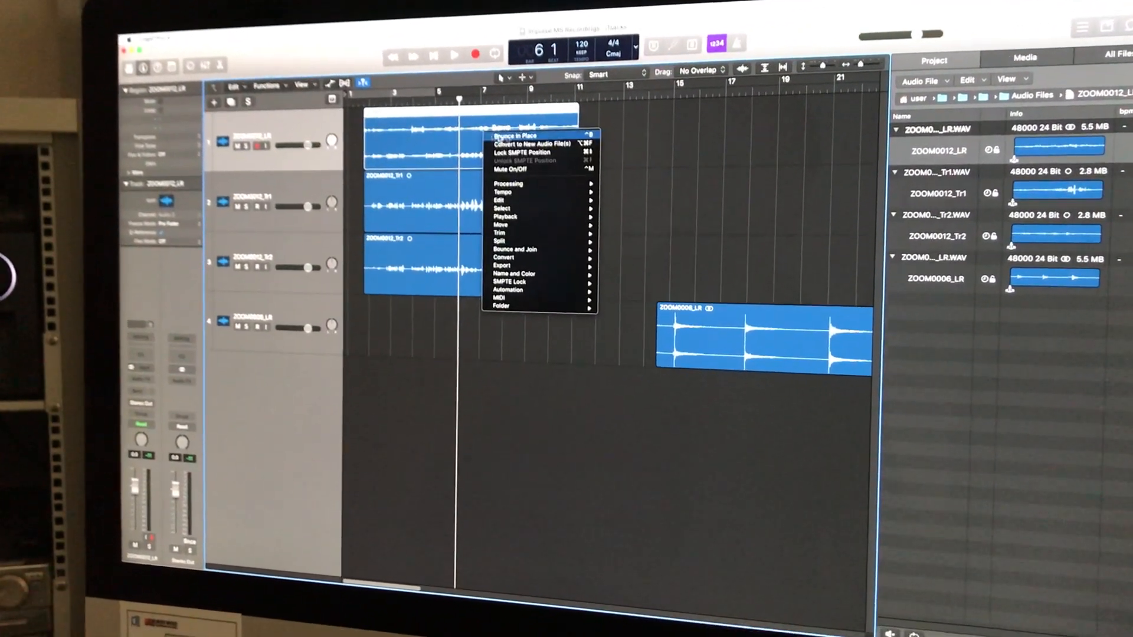
{"action": "mouse_move", "coordinate": [500, 257]}
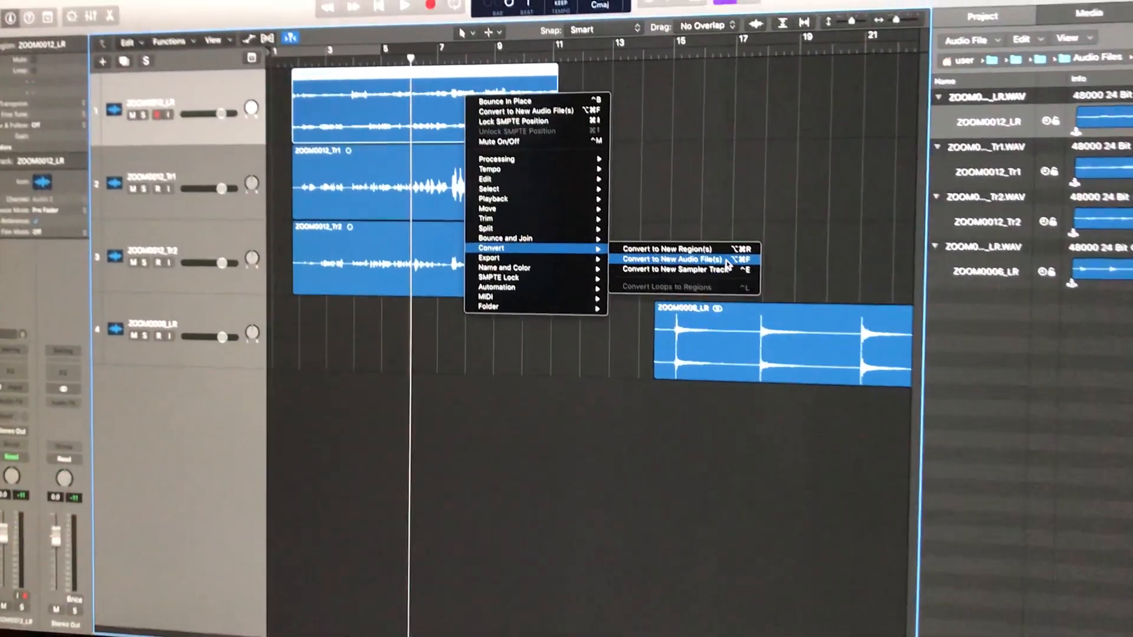
- Convert the region to new audio files, creating a 'Split Stereo' destination folder
{"action": "left_click", "coordinate": [673, 258]}
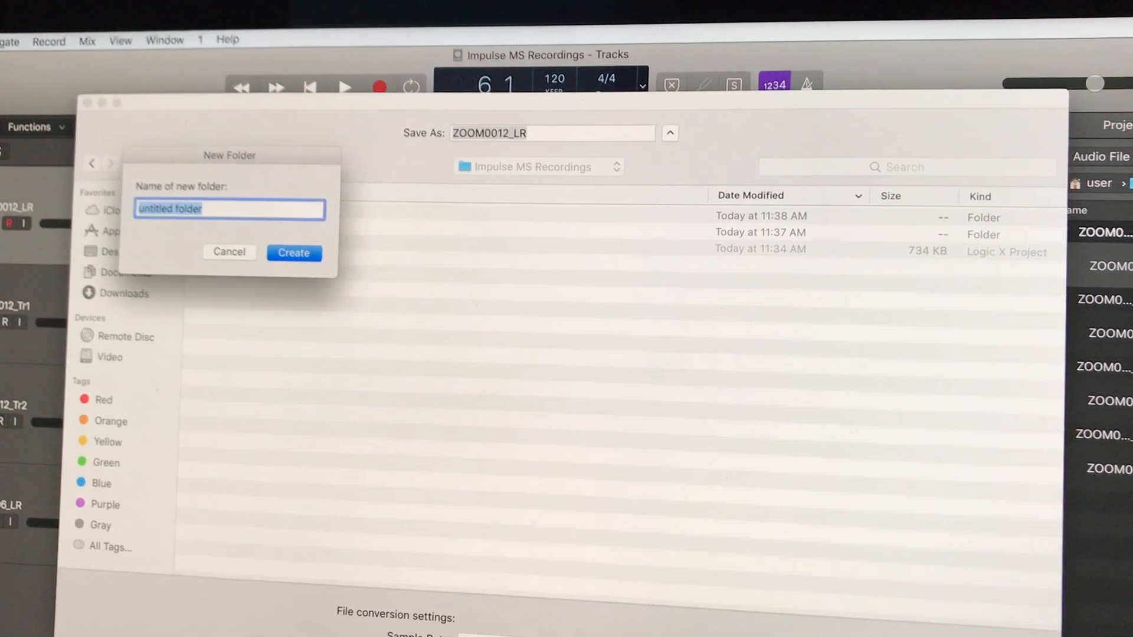
{"action": "type", "text": "Split S"}
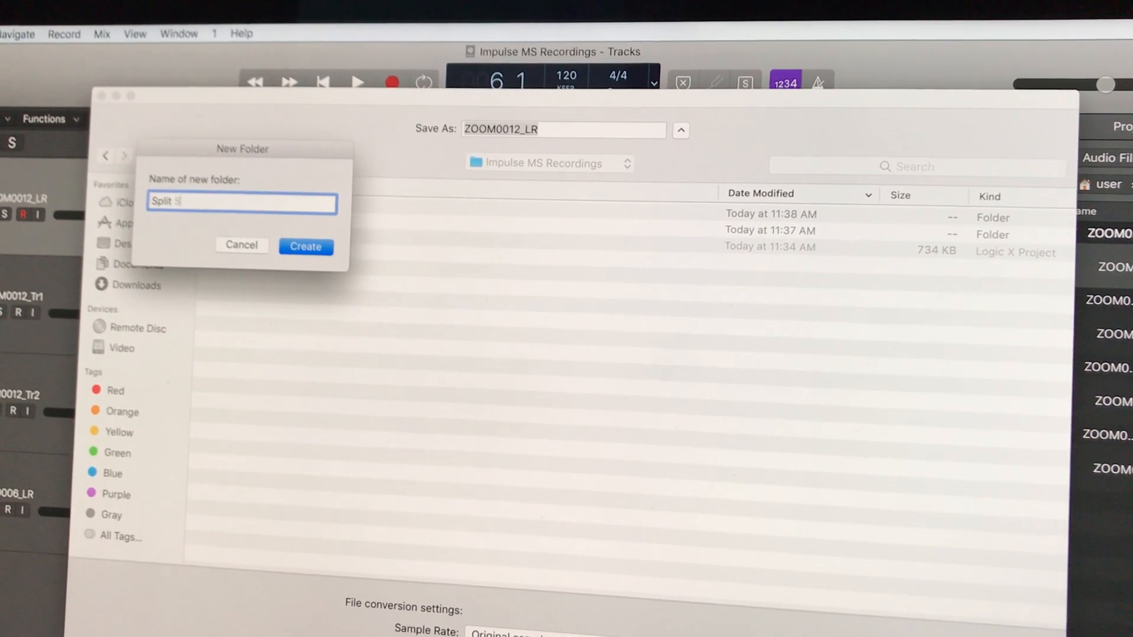
{"action": "type", "text": "tereo"}
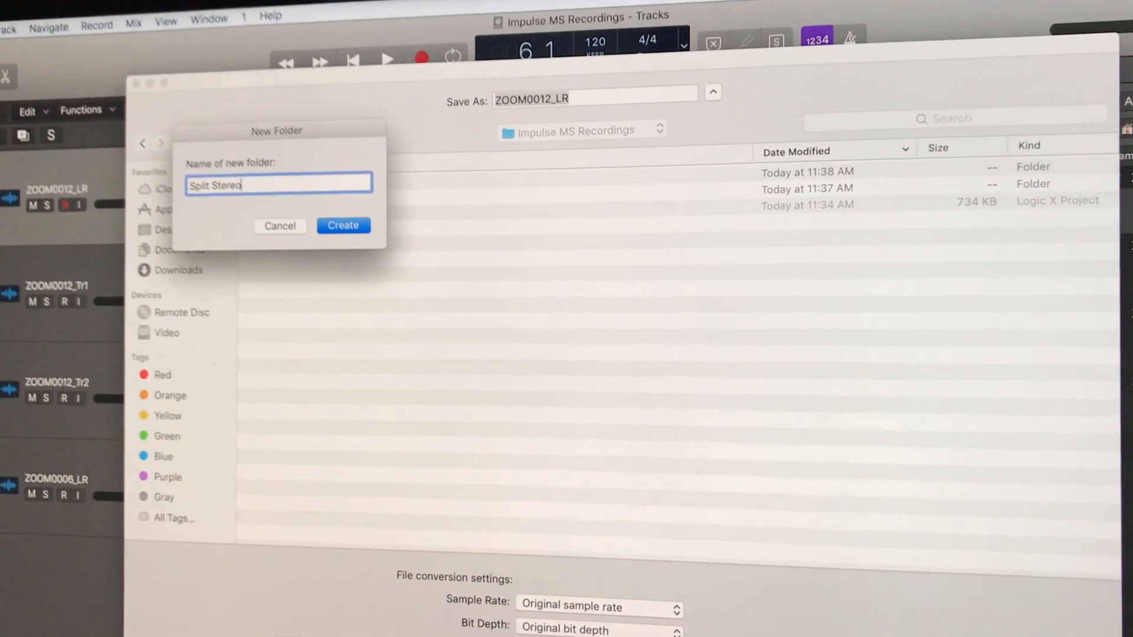
{"action": "left_click", "coordinate": [343, 225]}
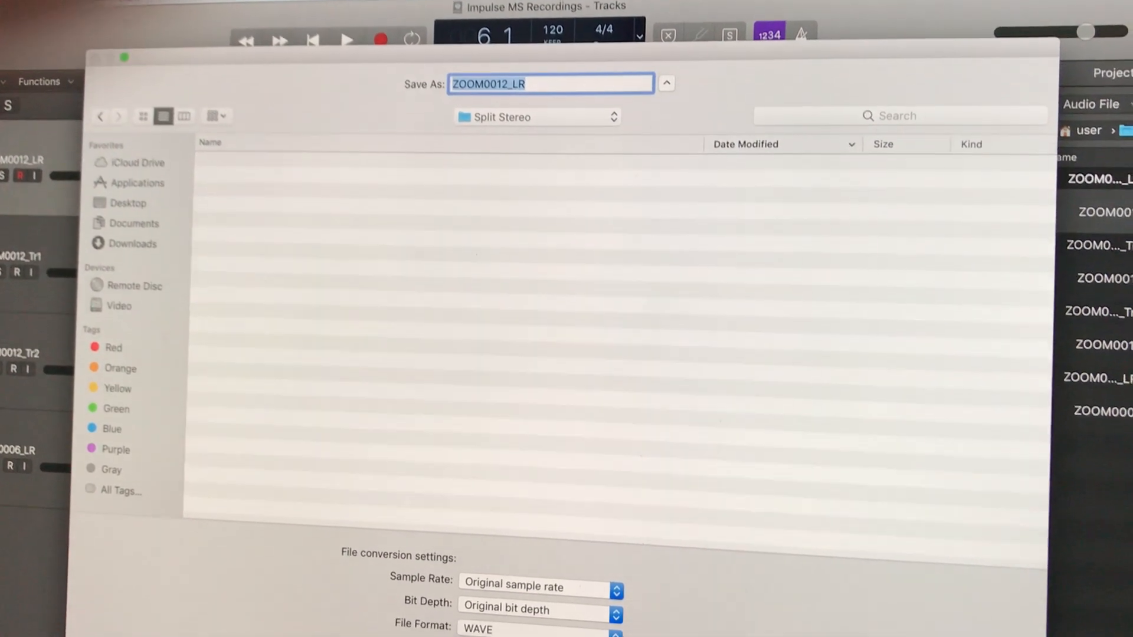
- Save ZOOM0012_LR as WAVE with Stereo Conversion set to Interleaved to Split
{"action": "left_click", "coordinate": [502, 581]}
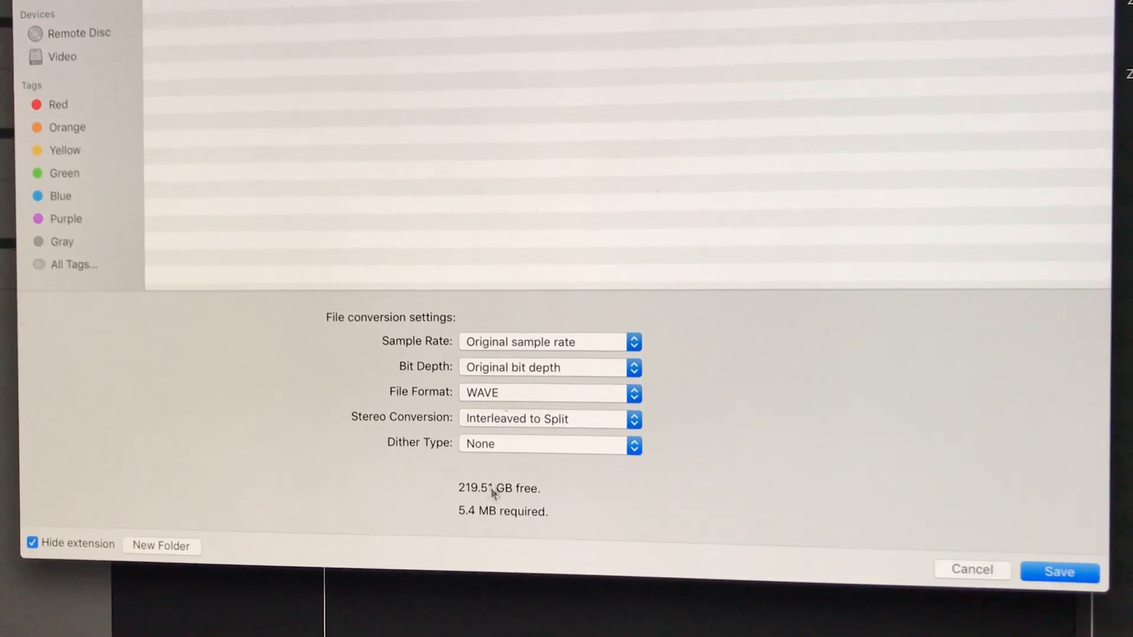
{"action": "left_click", "coordinate": [1060, 572]}
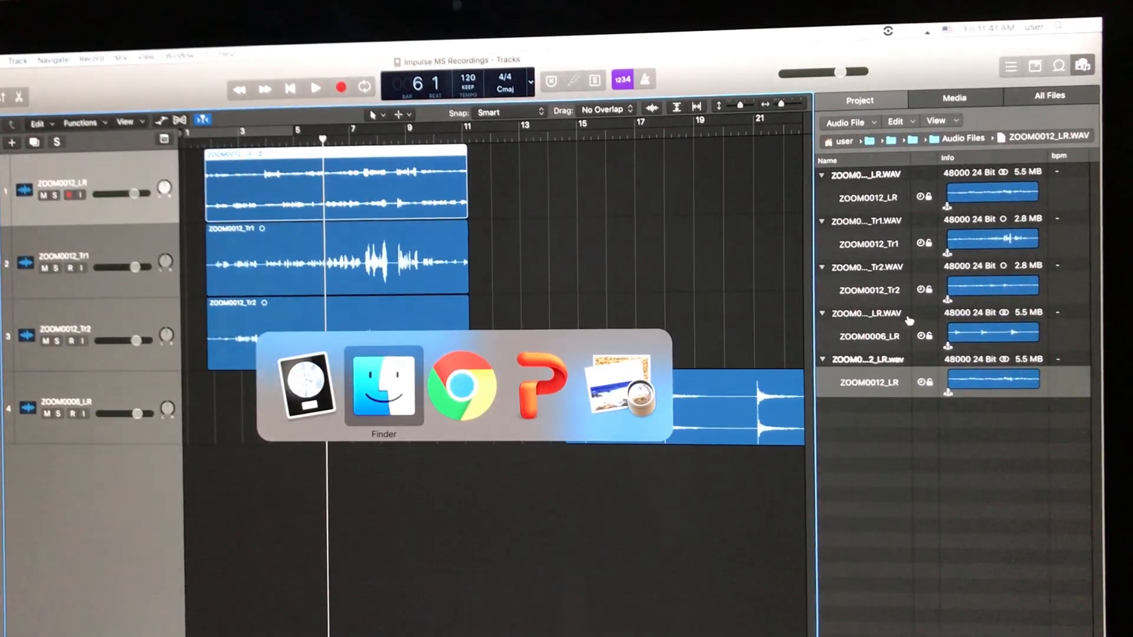
- Reveal ZOOM0012_LR.L.wav and ZOOM0012_LR.R.wav in the Split Stereo folder
{"action": "left_click", "coordinate": [383, 390]}
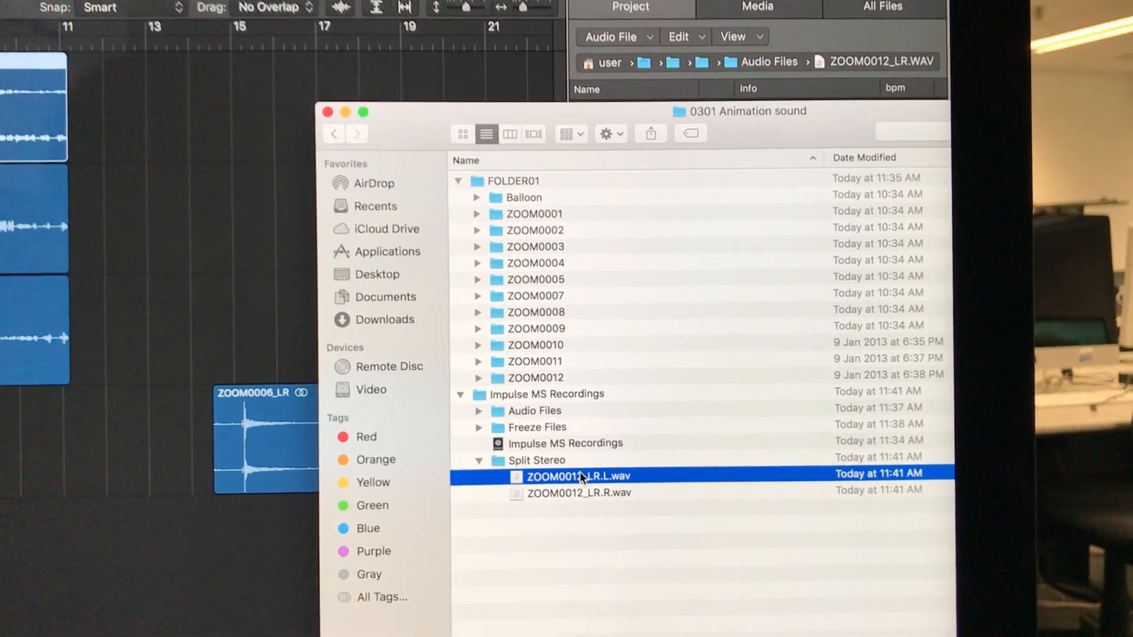
{"action": "left_click", "coordinate": [568, 519]}
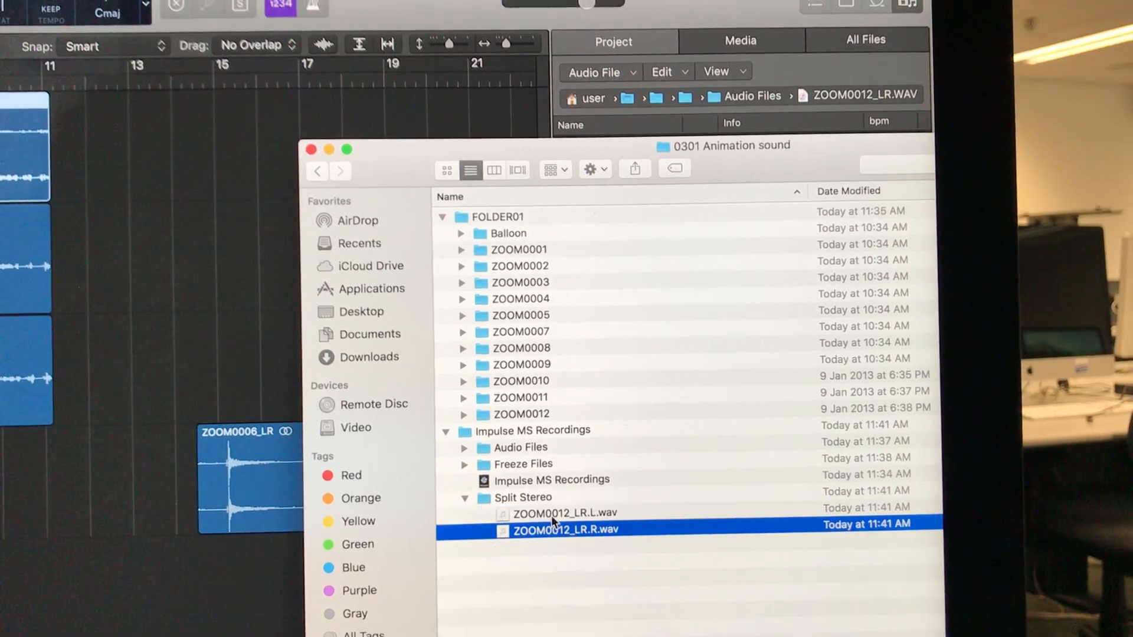
{"action": "left_click", "coordinate": [559, 512]}
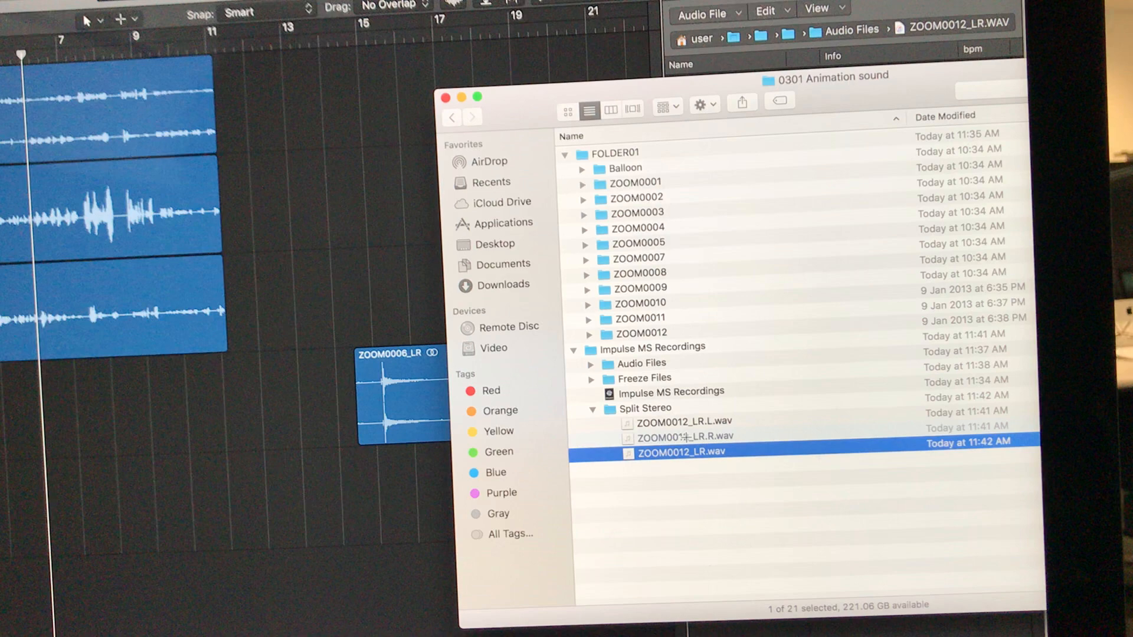
- Rename the left channel file to ZOOM0012_LRL.wav
{"action": "left_click", "coordinate": [703, 433]}
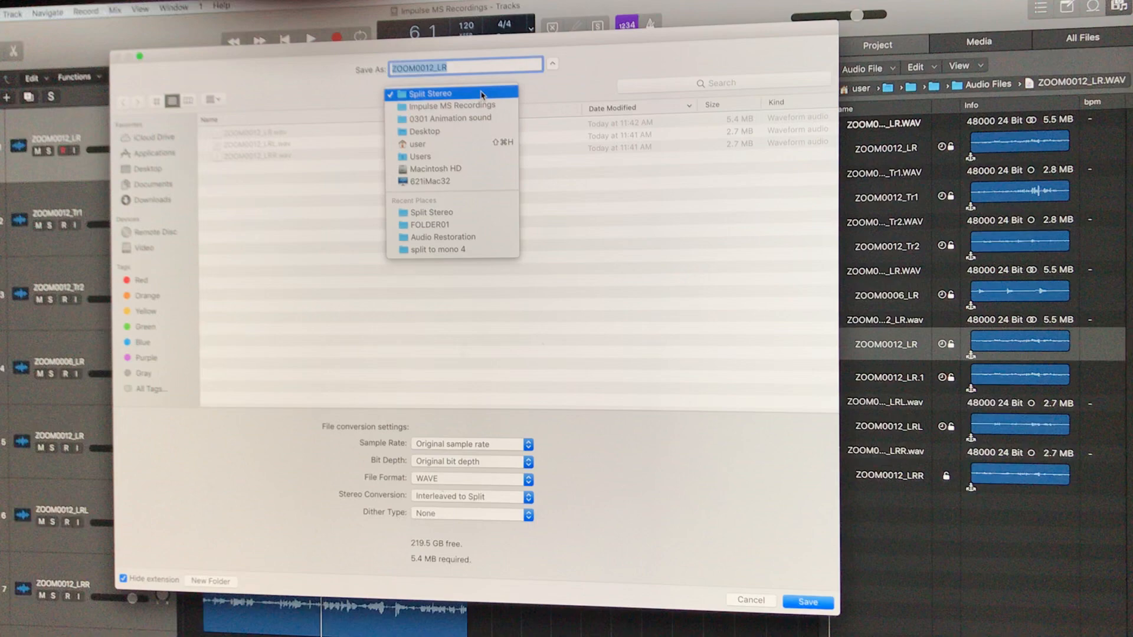
- Keep Split Stereo as the destination, then select ZOOM0012_LR.wav in Finder
{"action": "left_click", "coordinate": [451, 105]}
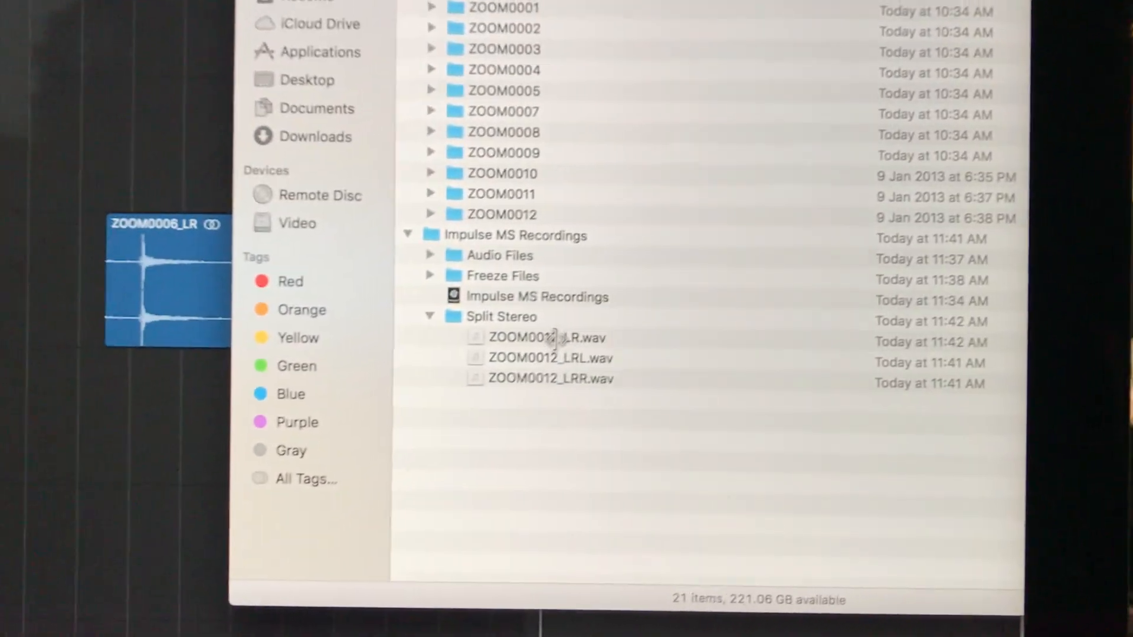
{"action": "left_click", "coordinate": [550, 337]}
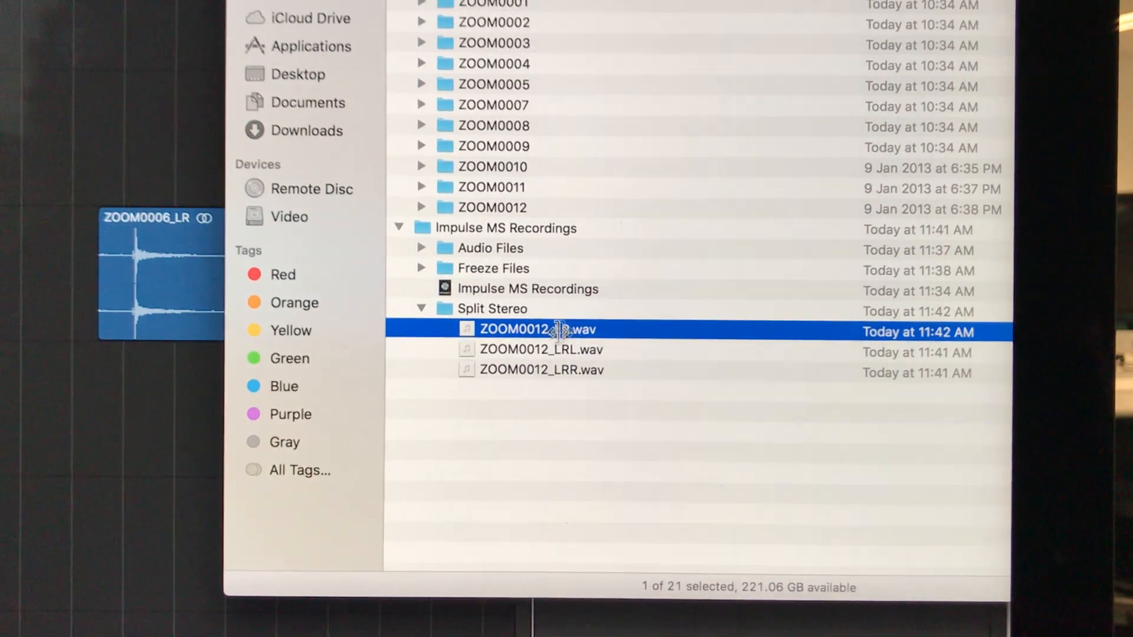